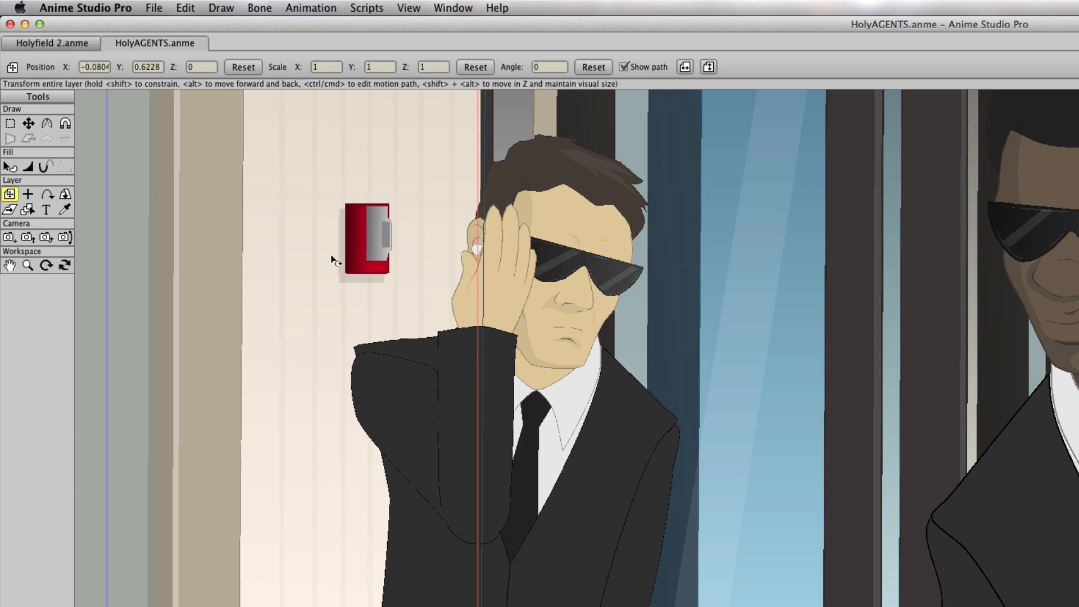
# Render a preview movie of the full HolyAGENTS scene via File > Preview Animation.
pyautogui.click(156, 7)
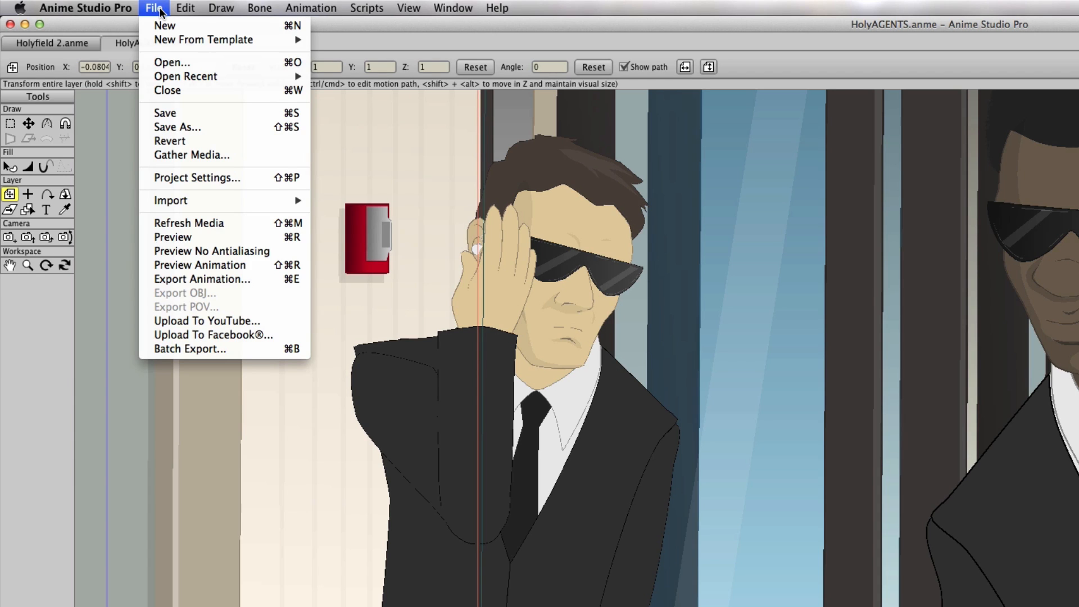
pyautogui.moveTo(199, 265)
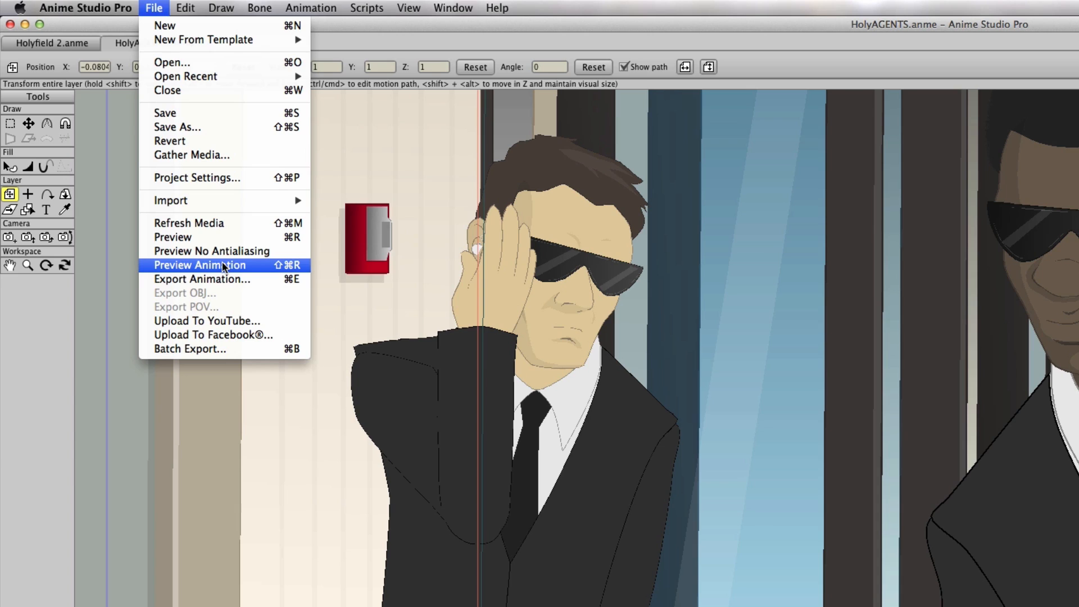
pyautogui.moveTo(251, 269)
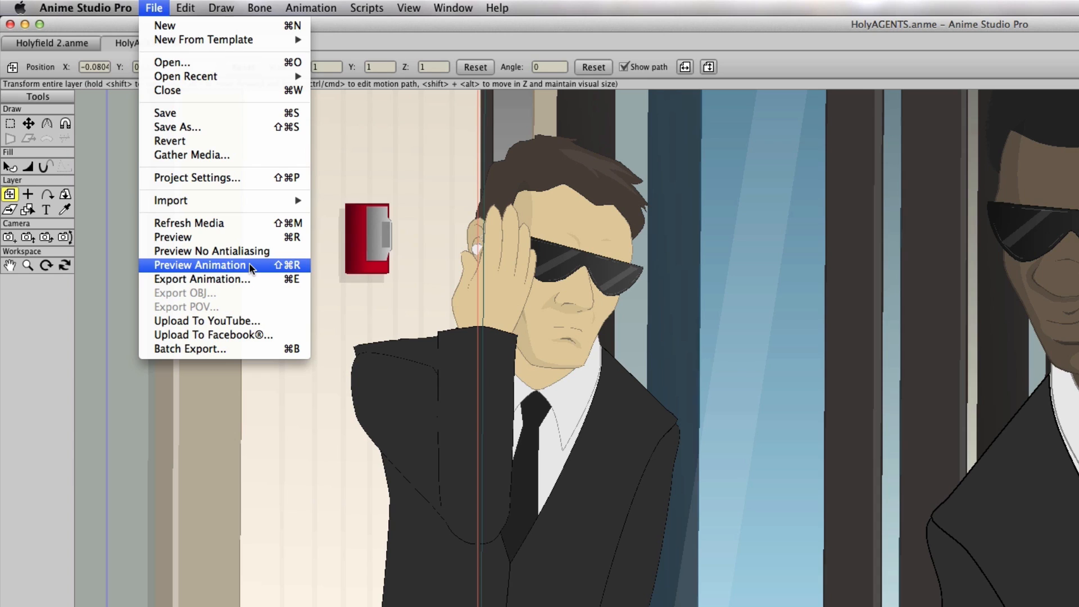
pyautogui.click(199, 265)
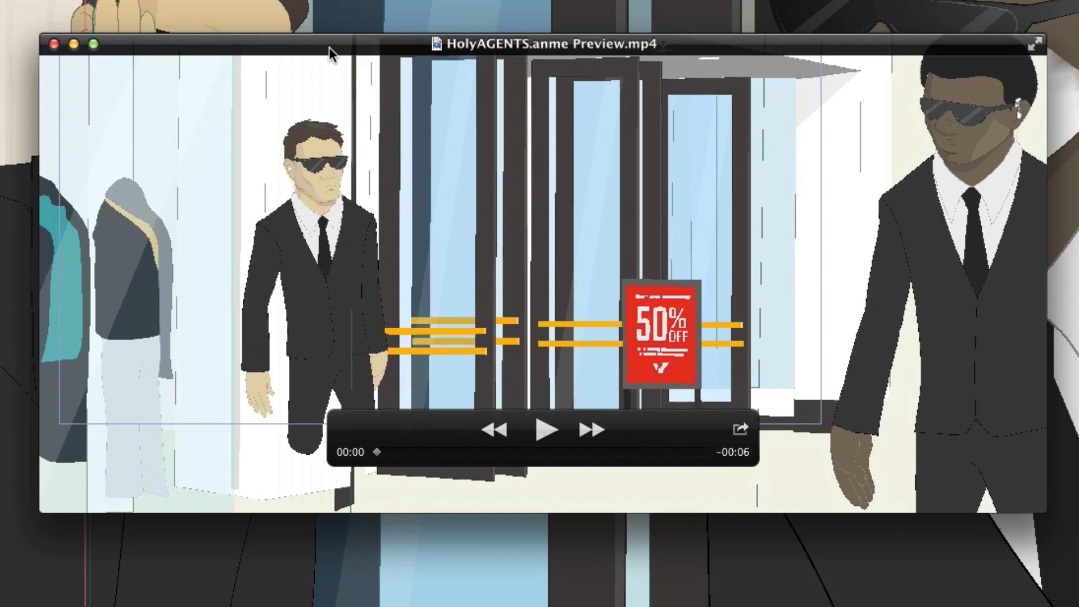
# Play the HolyAGENTS preview movie in QuickTime Player, then pause it.
pyautogui.click(544, 429)
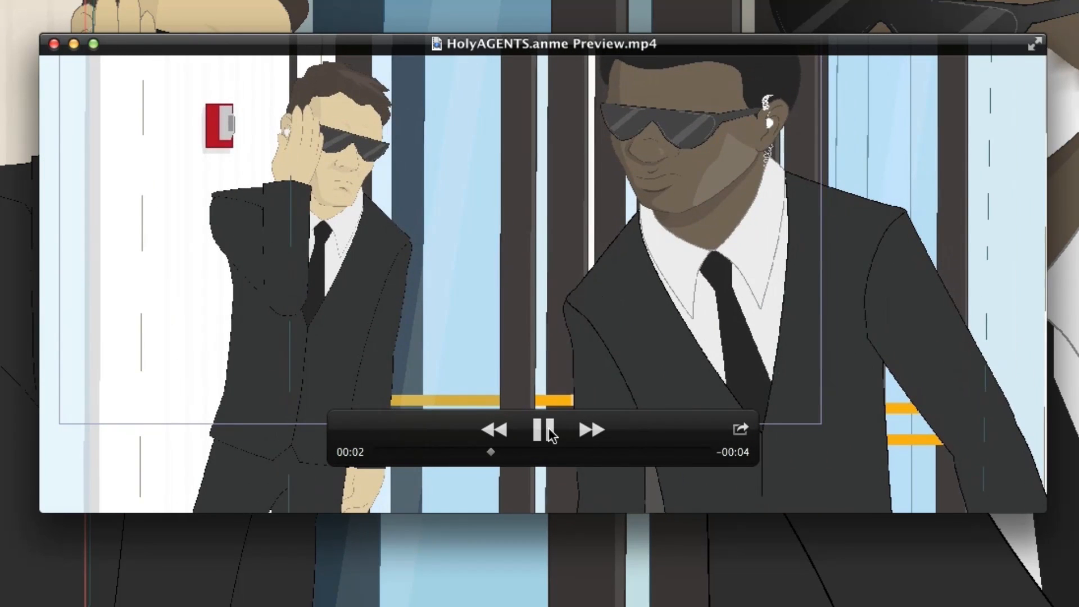
pyautogui.click(542, 429)
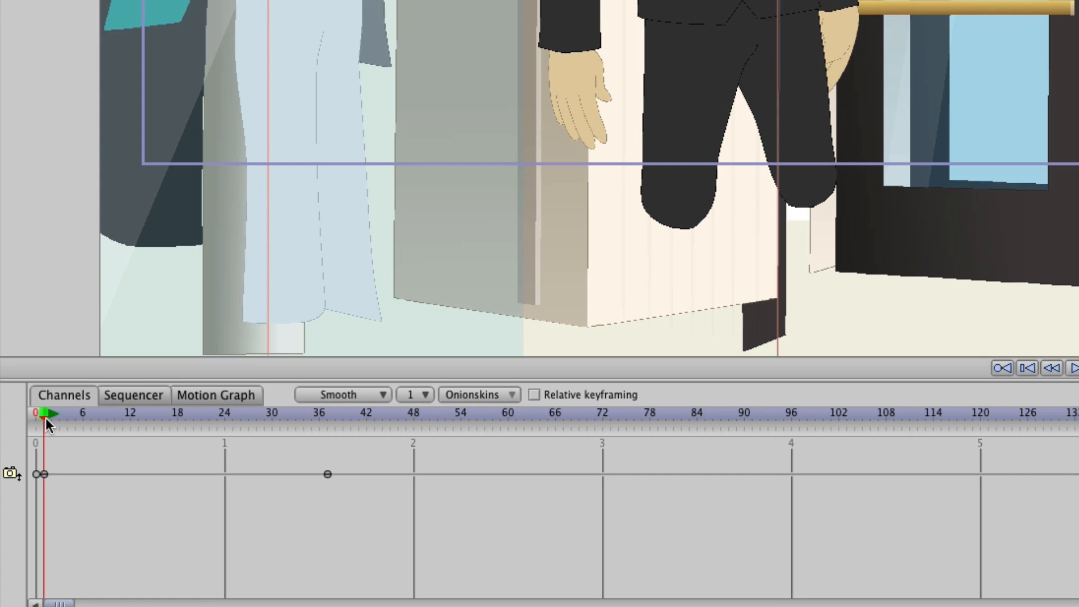
pyautogui.moveTo(327, 432)
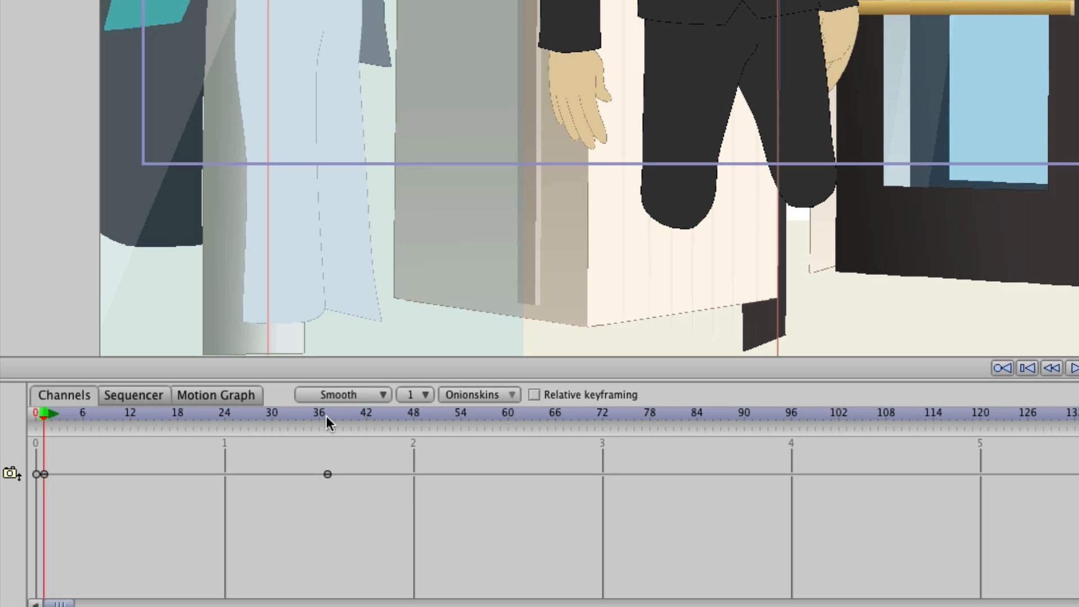
# Set the end of the playback range near frame 37 on the timeline ruler.
pyautogui.click(328, 413)
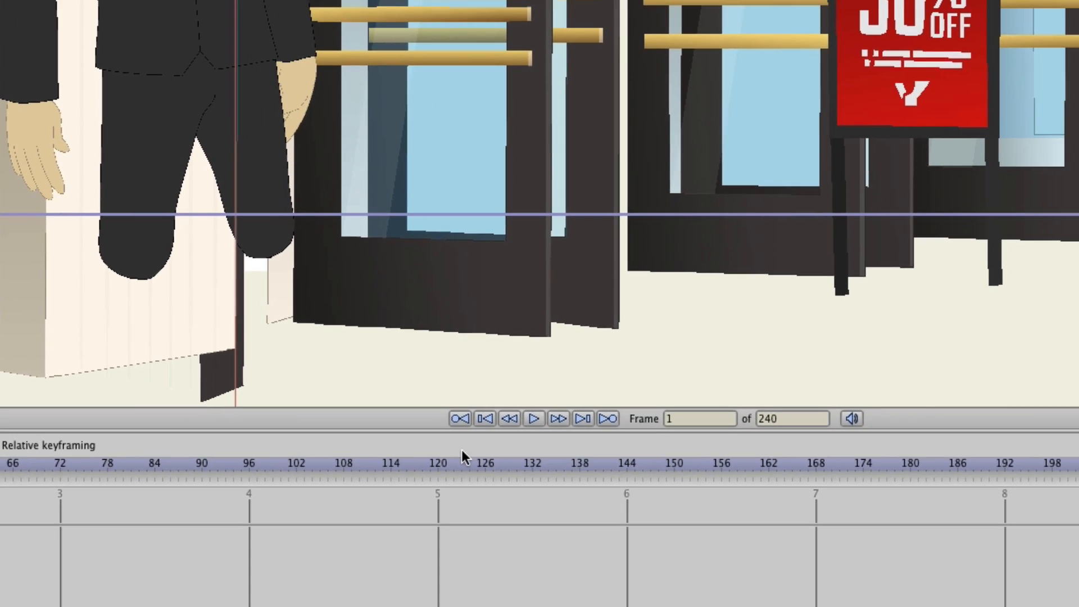
pyautogui.moveTo(535, 420)
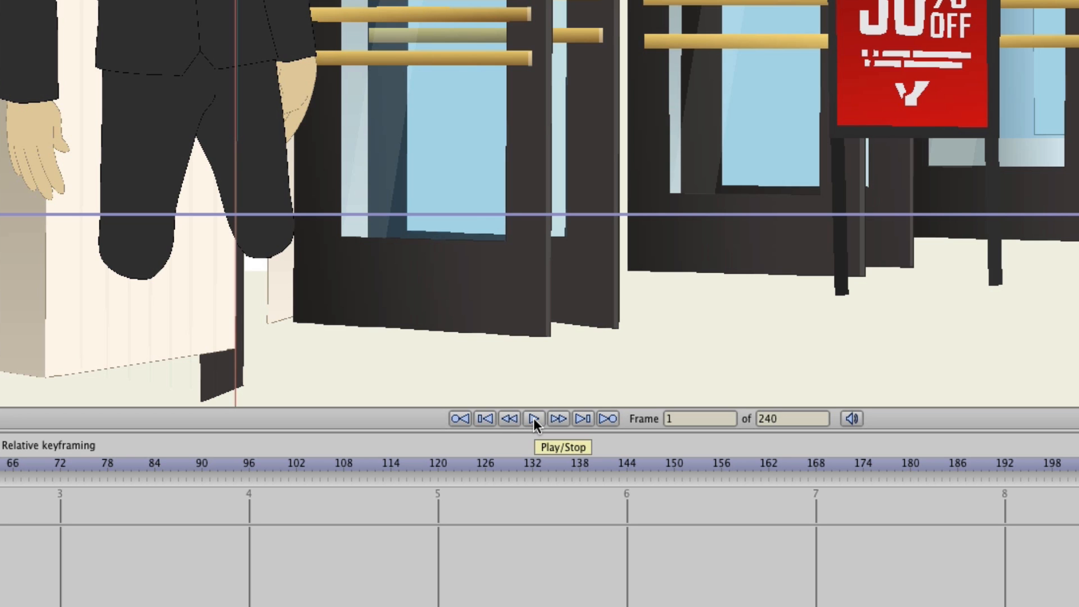
# Play back the shortened frame range ending near frame 37.
pyautogui.click(535, 419)
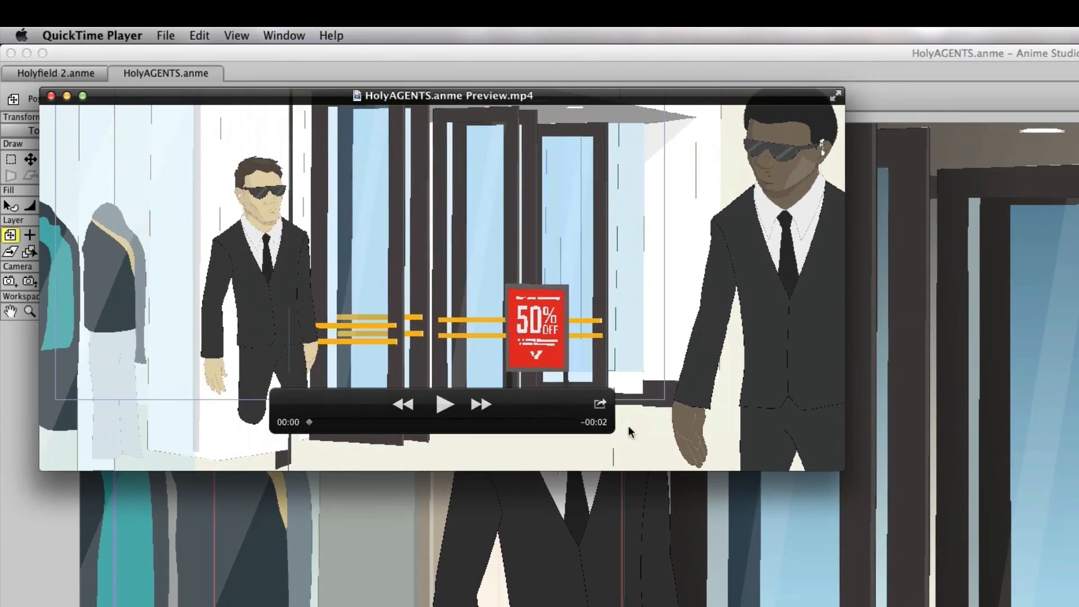
pyautogui.moveTo(463, 389)
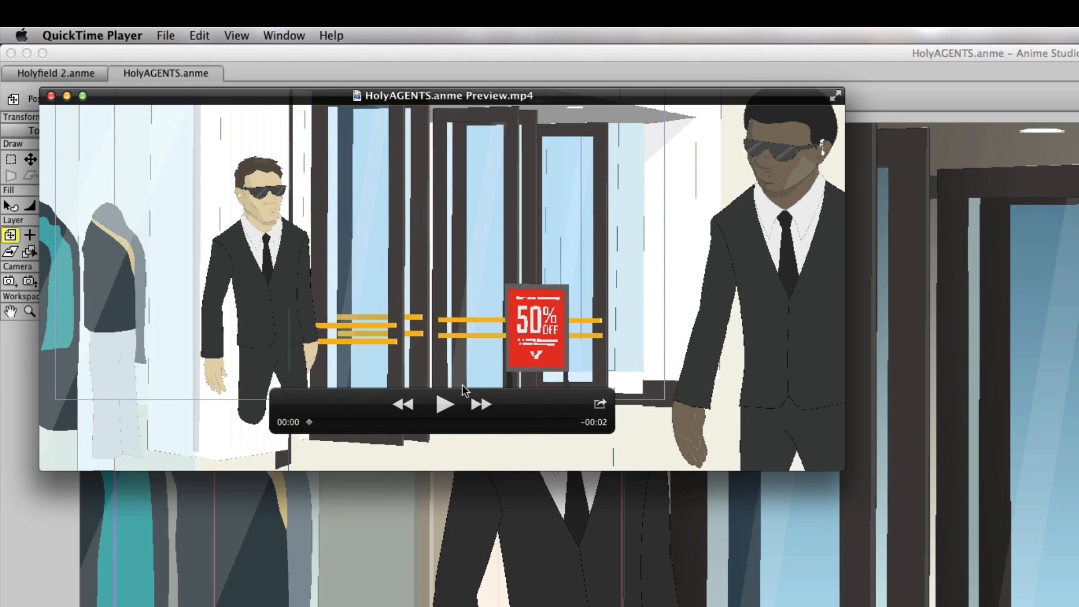
# Play the two-second HolyAGENTS preview movie in QuickTime Player.
pyautogui.click(443, 404)
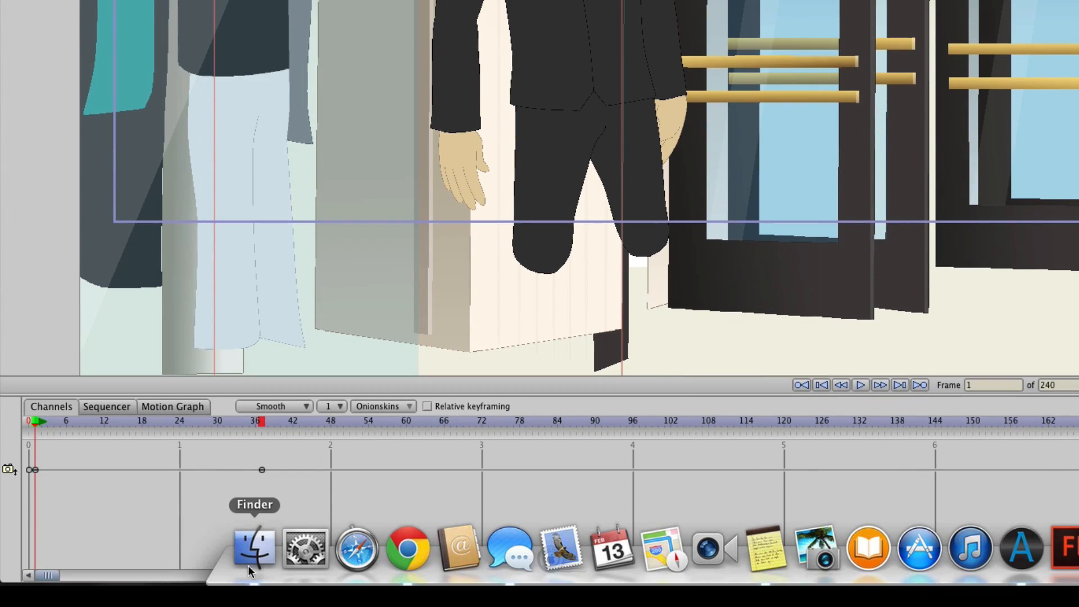
# Open the Render Cache folder in Finder to find HolyAGENTS.anme Preview.mp4.
pyautogui.click(254, 547)
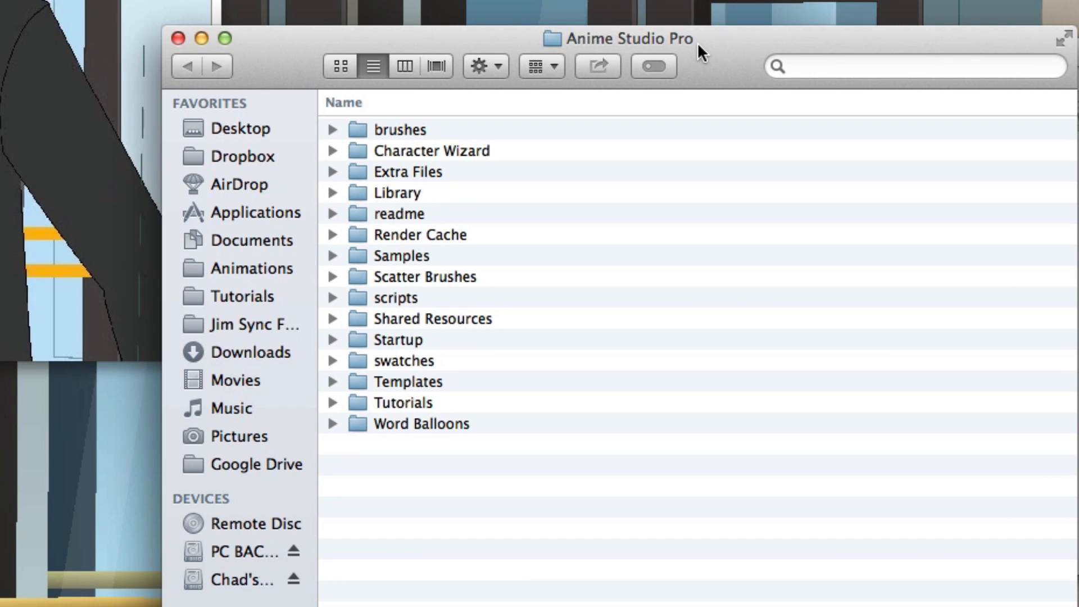
pyautogui.moveTo(452, 362)
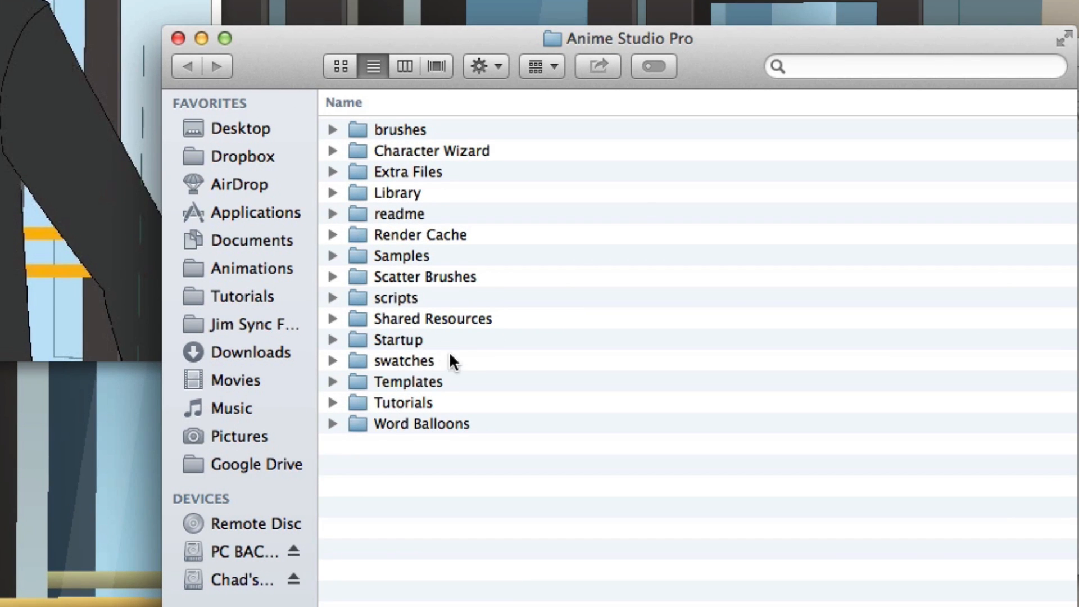
pyautogui.moveTo(442, 245)
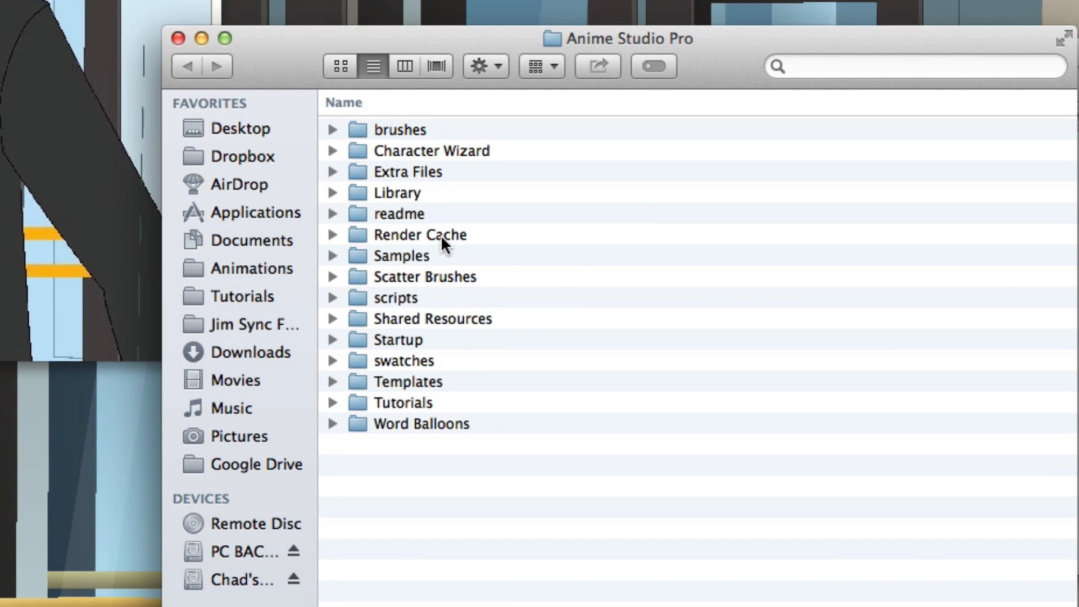
pyautogui.doubleClick(420, 235)
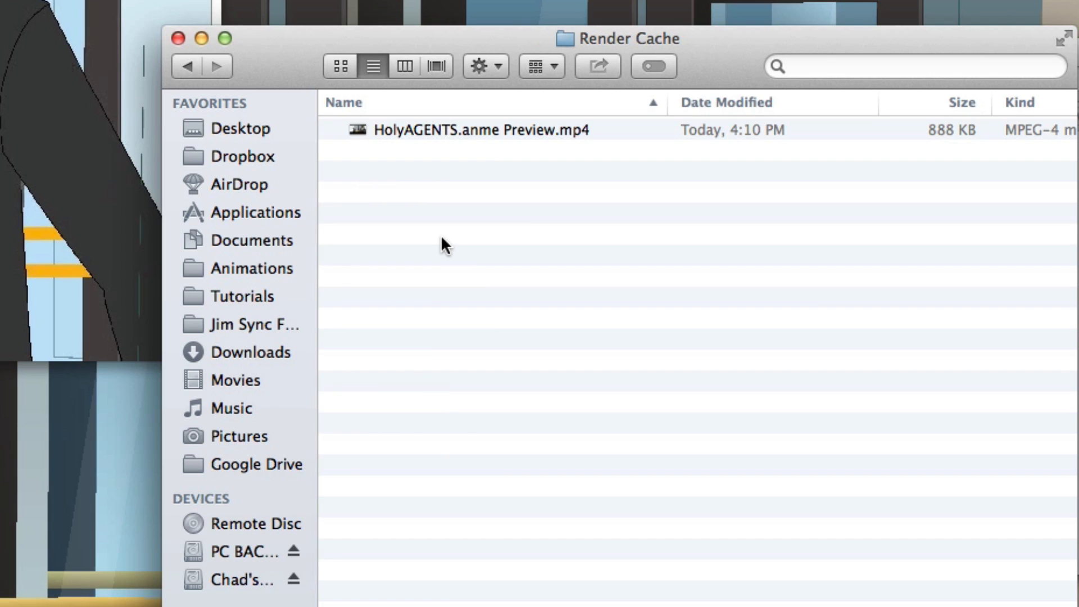
pyautogui.moveTo(543, 139)
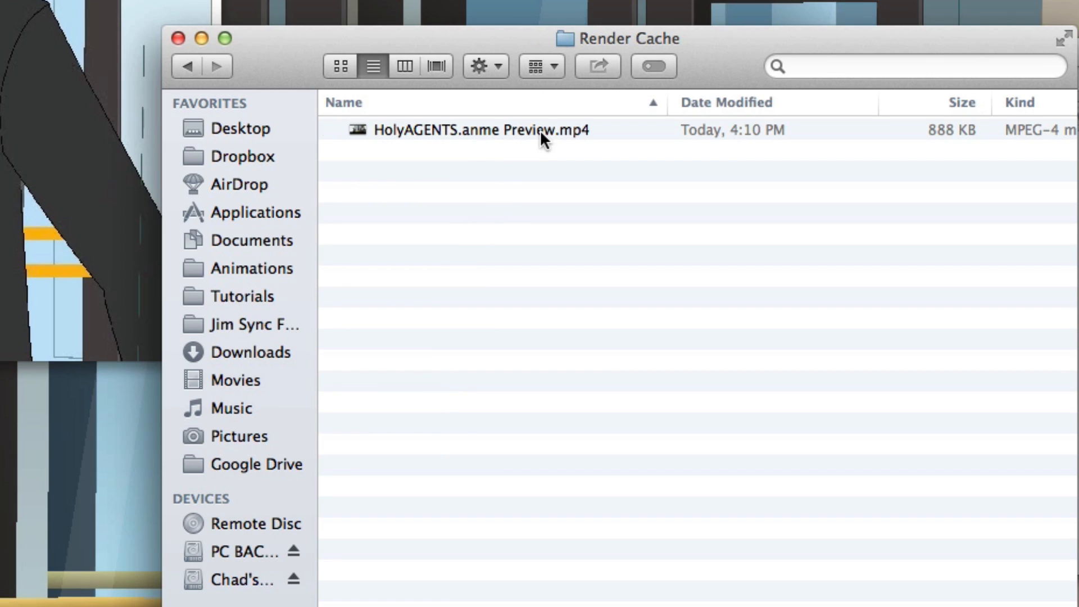